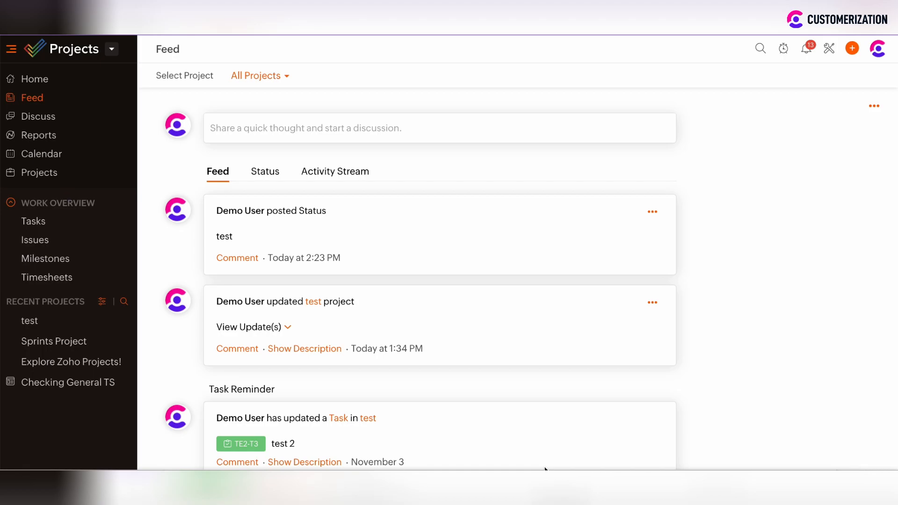
pyautogui.moveTo(829, 48)
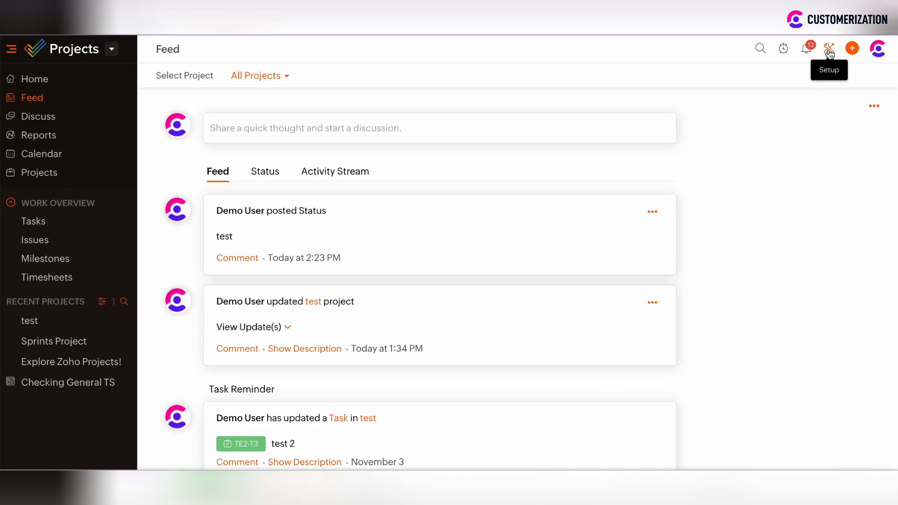
# Open Setup from the header, landing on the Personal Settings page.
pyautogui.click(828, 49)
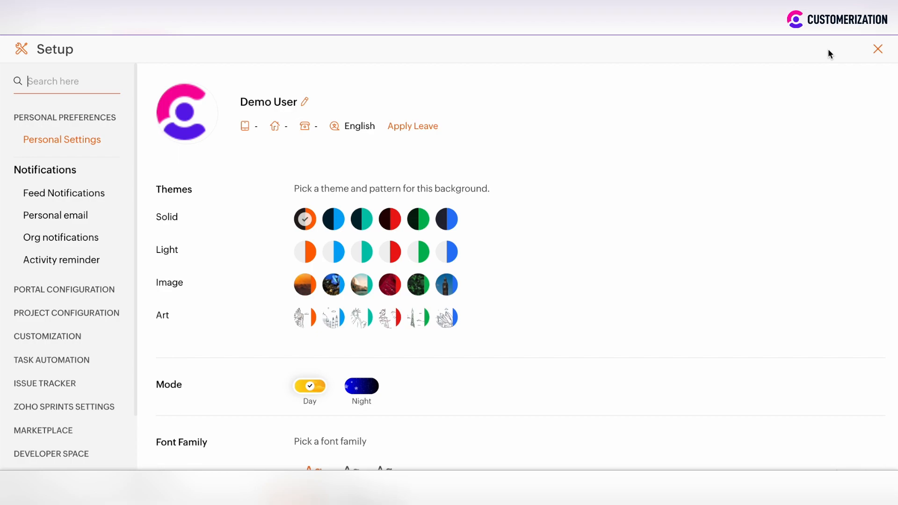
pyautogui.moveTo(70, 172)
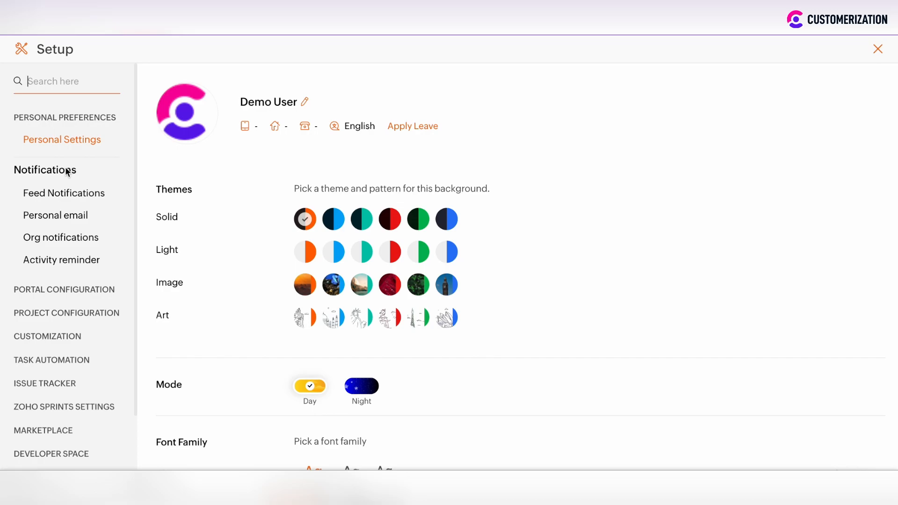
# Show the Feed Notifications settings listing the four projects switched on.
pyautogui.click(63, 193)
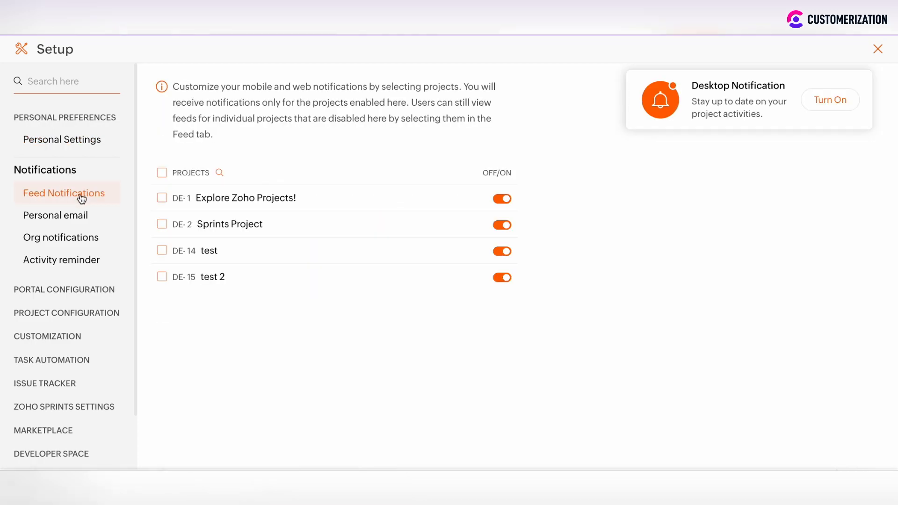
pyautogui.moveTo(56, 215)
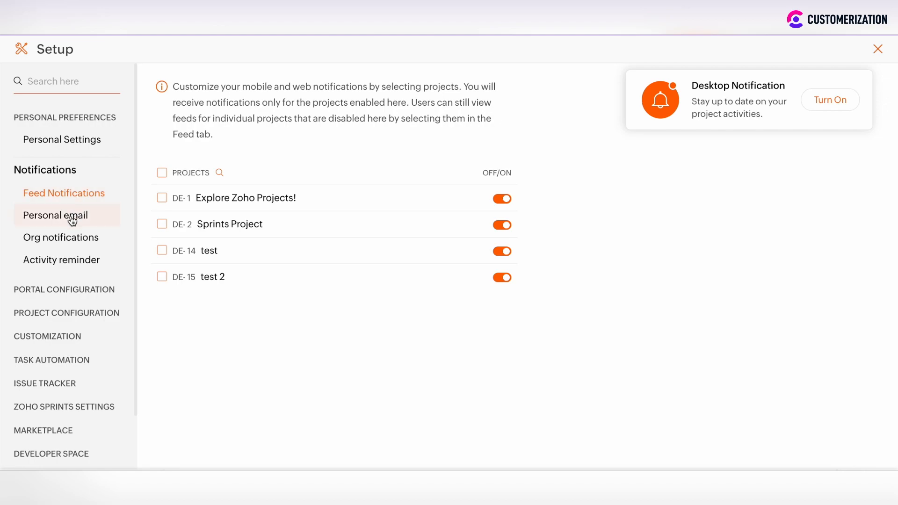
pyautogui.moveTo(62, 260)
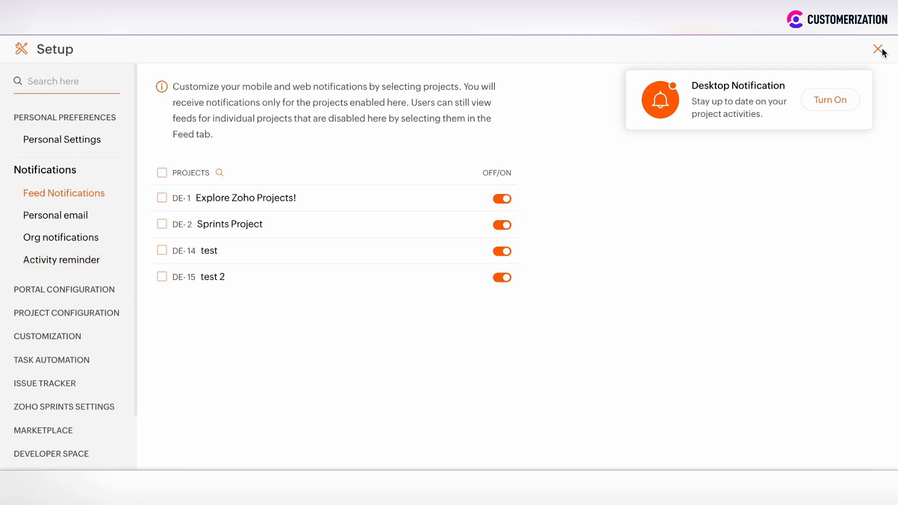
# Leave Setup and filter the Feed to show only the 'test' project's updates.
pyautogui.click(878, 49)
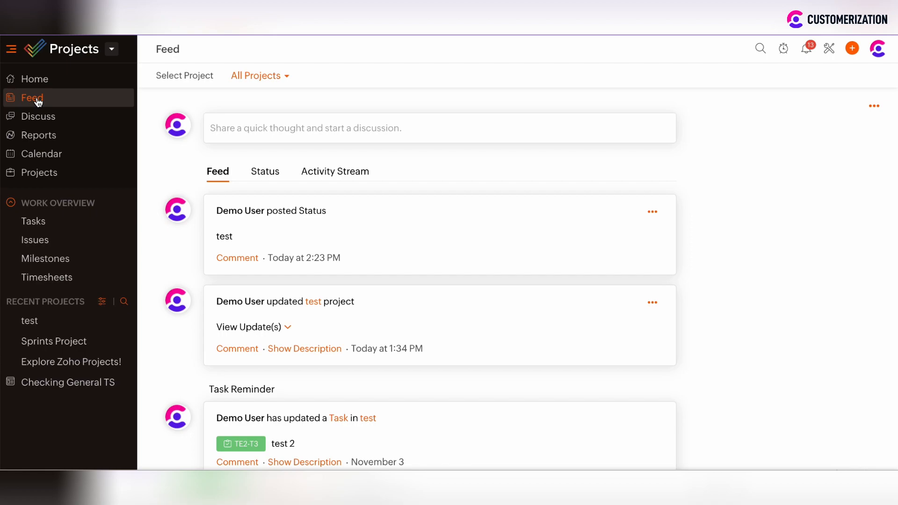
pyautogui.moveTo(334, 158)
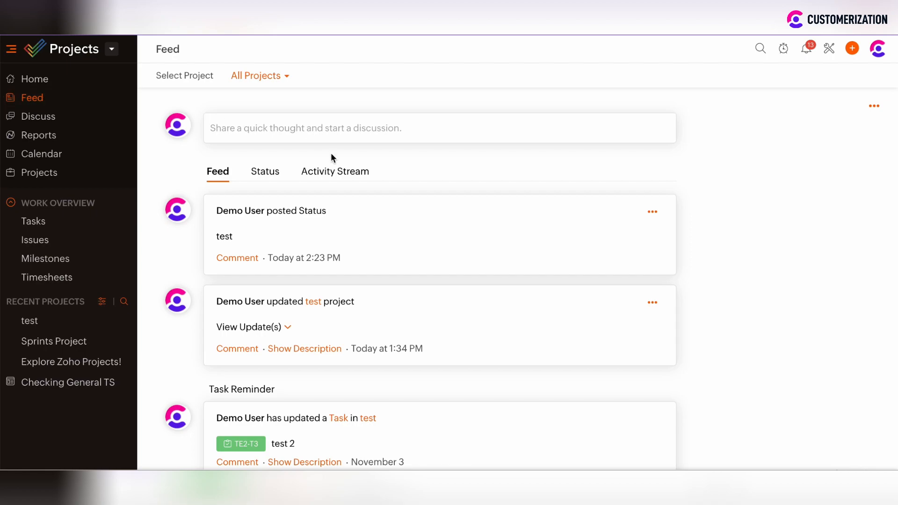
pyautogui.scroll(-3)
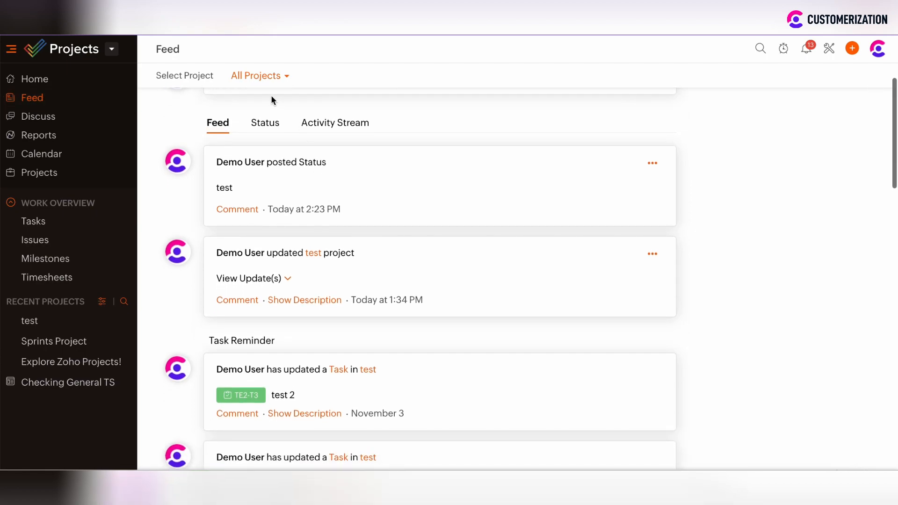
pyautogui.click(257, 75)
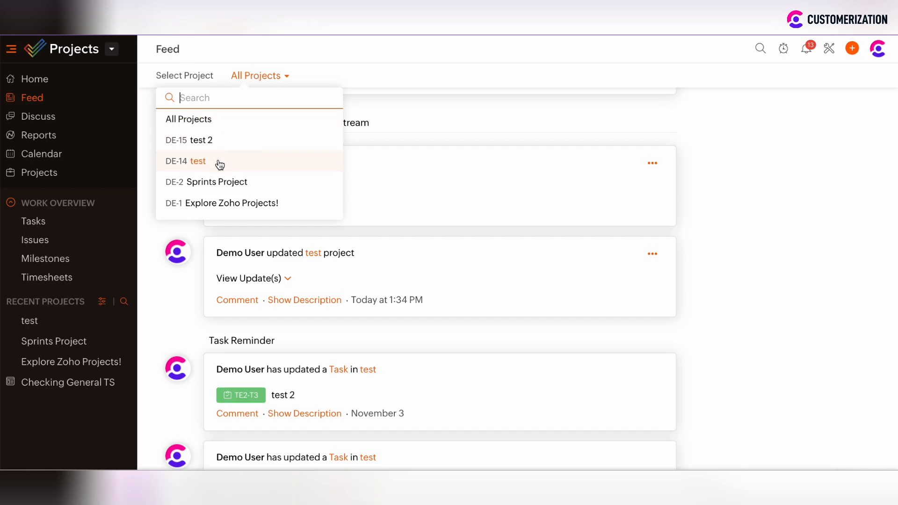
pyautogui.click(197, 161)
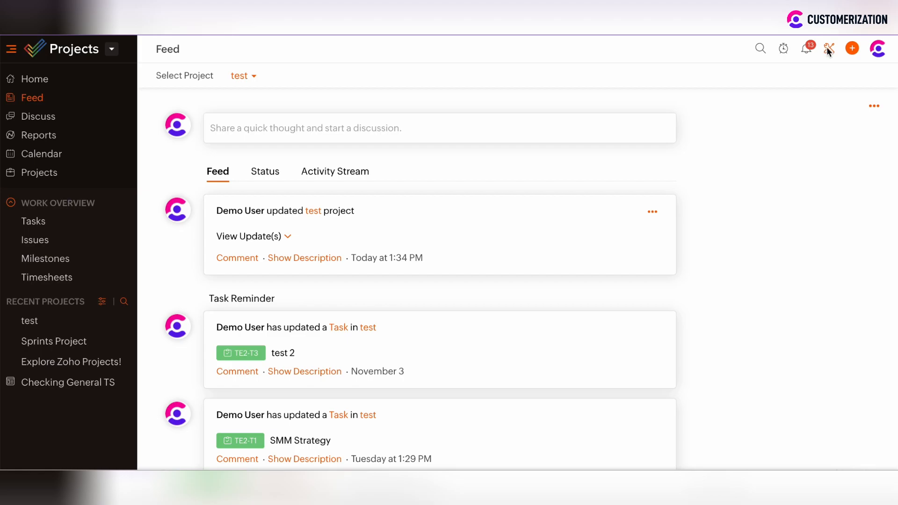
# Reopen Setup on the Personal email notifications and review the switches down to the 6 hours frequency.
pyautogui.click(829, 48)
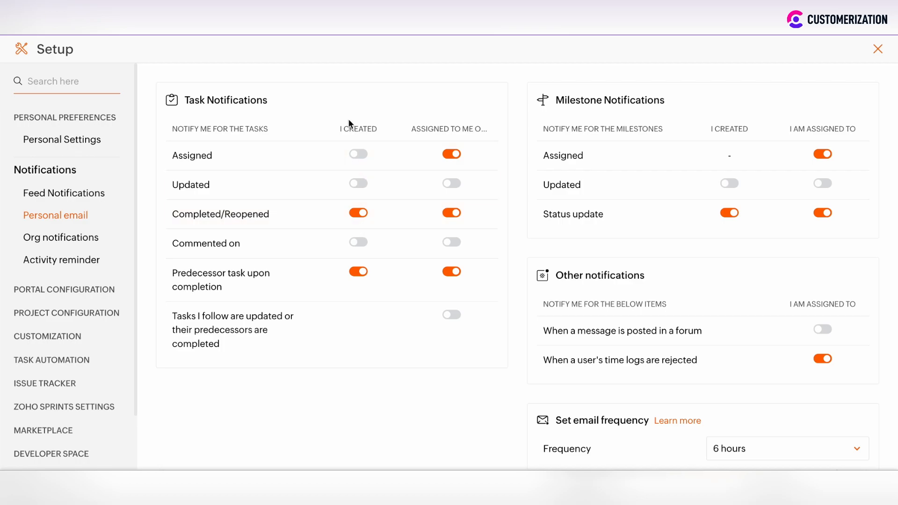
pyautogui.moveTo(599, 246)
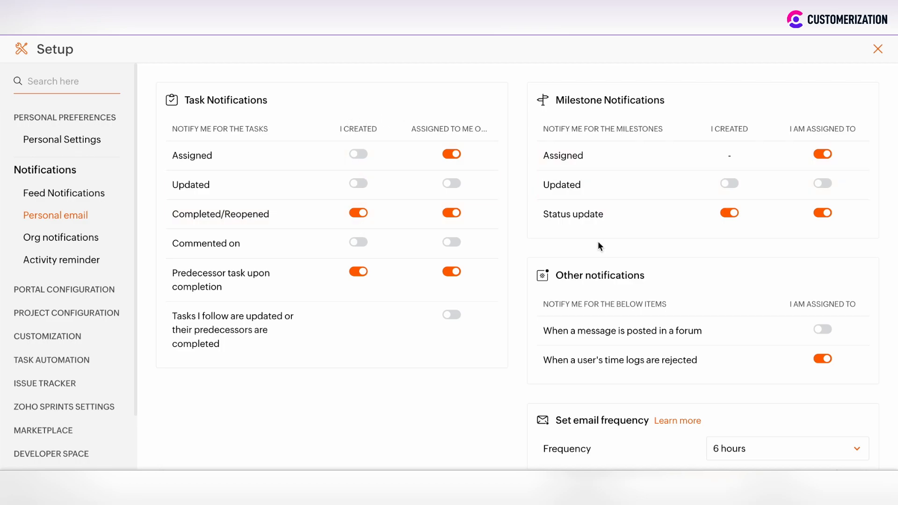
pyautogui.scroll(-3)
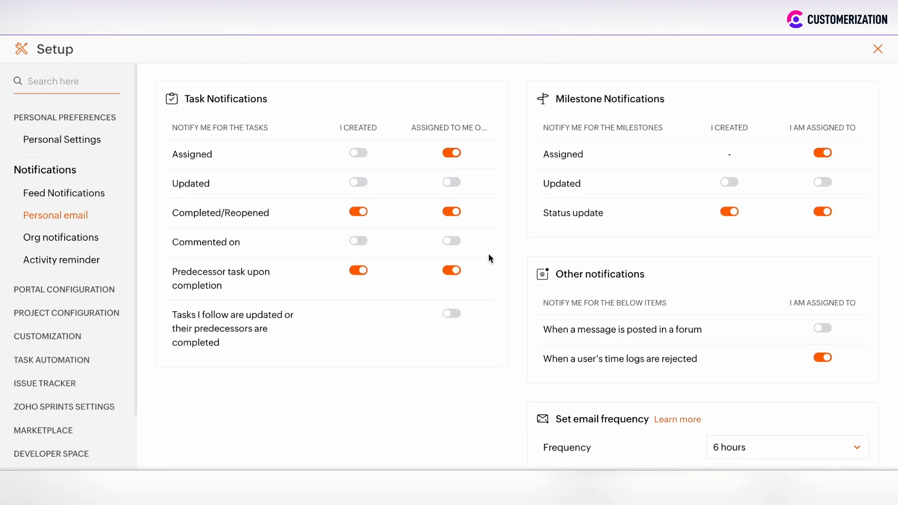
pyautogui.moveTo(321, 184)
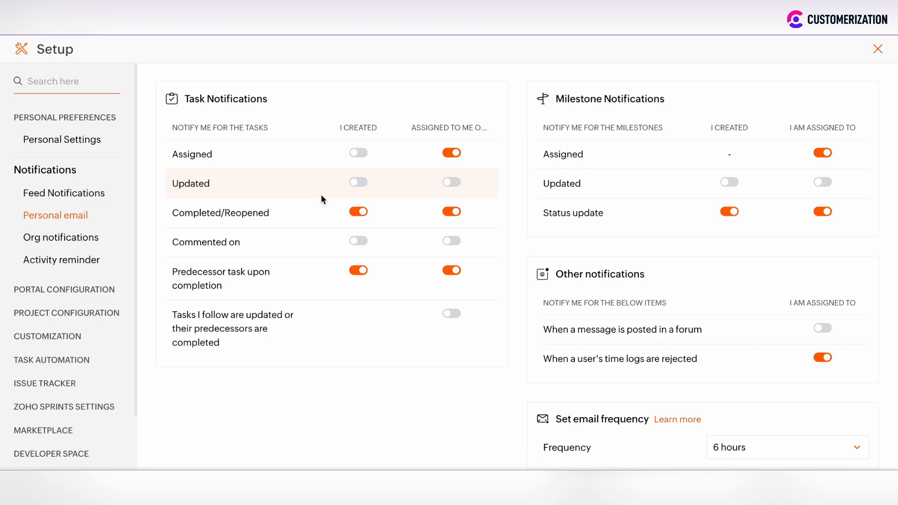
pyautogui.moveTo(283, 200)
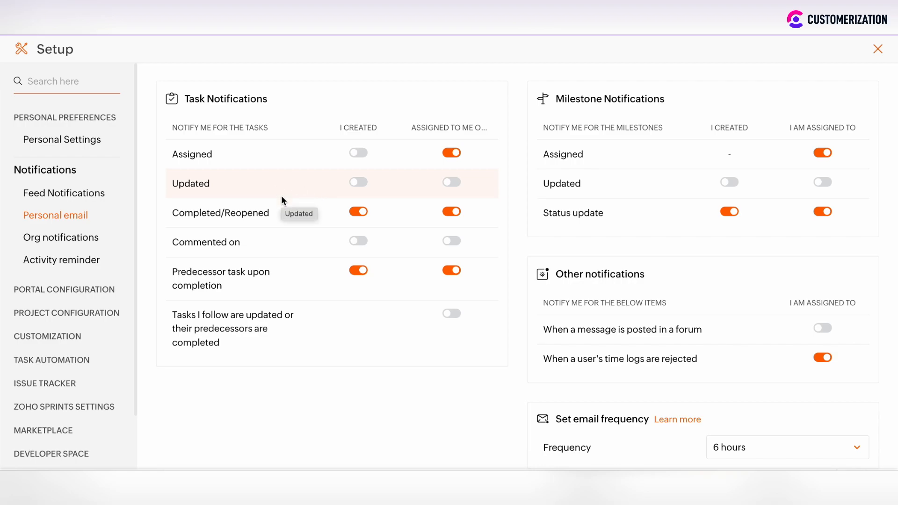
pyautogui.moveTo(364, 150)
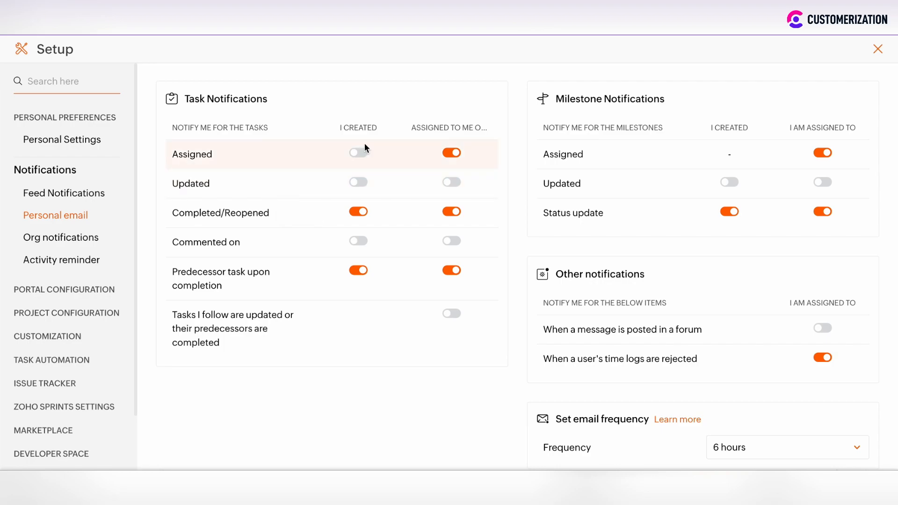
pyautogui.moveTo(589, 156)
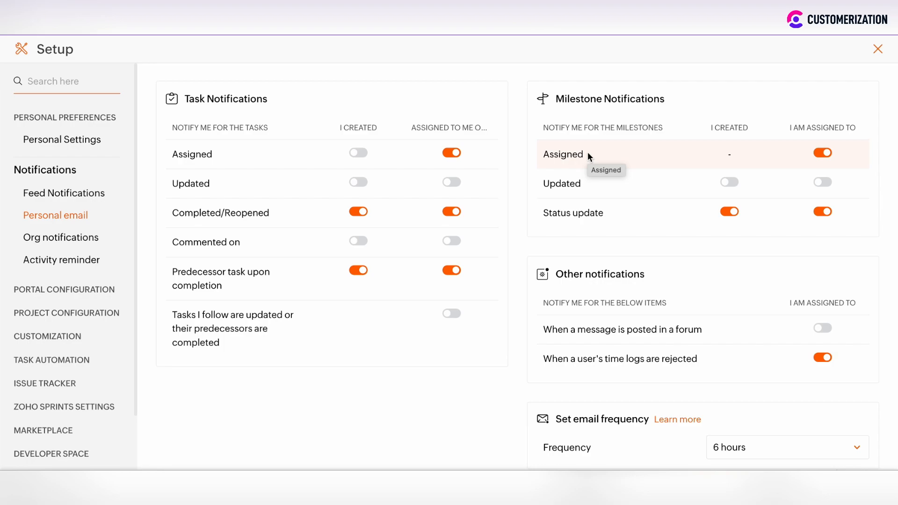
pyautogui.scroll(-3)
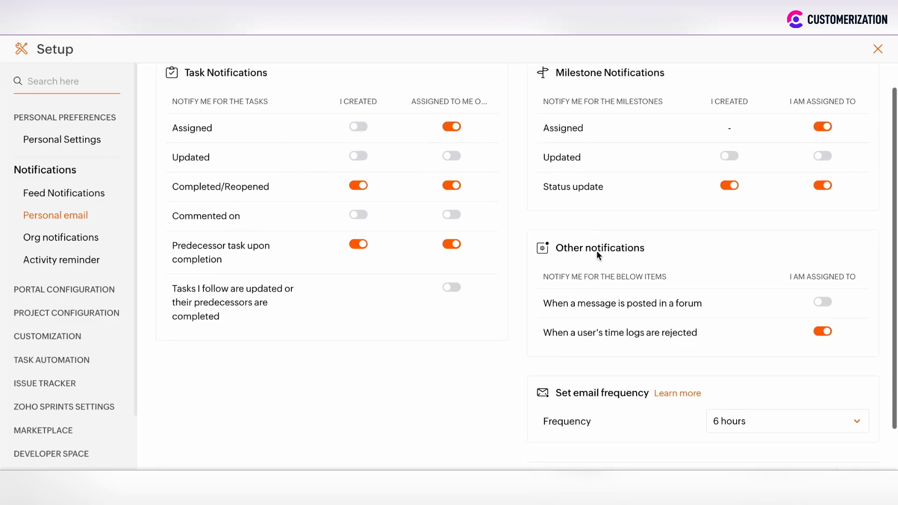
pyautogui.scroll(-3)
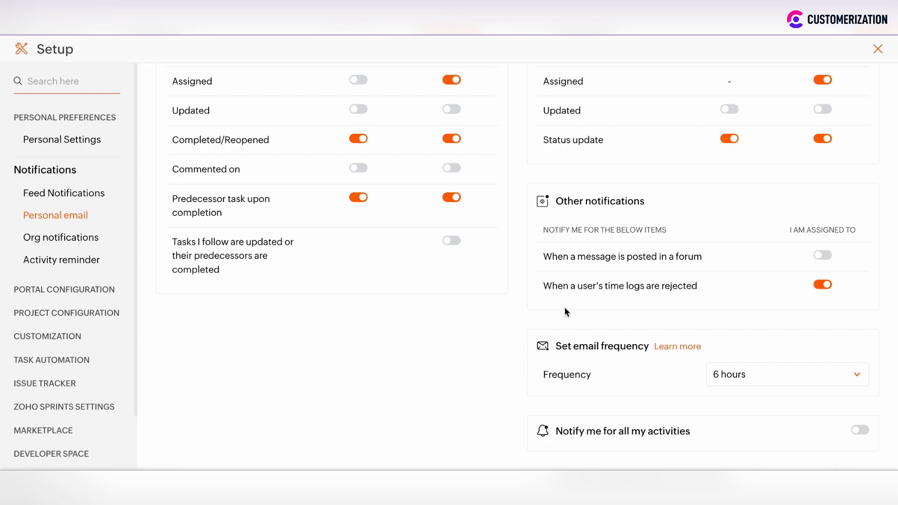
pyautogui.moveTo(505, 324)
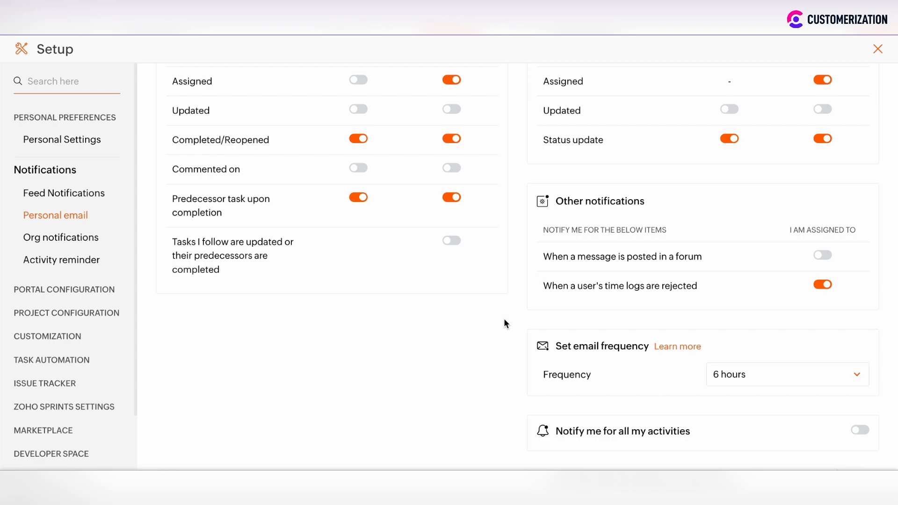
pyautogui.moveTo(630, 360)
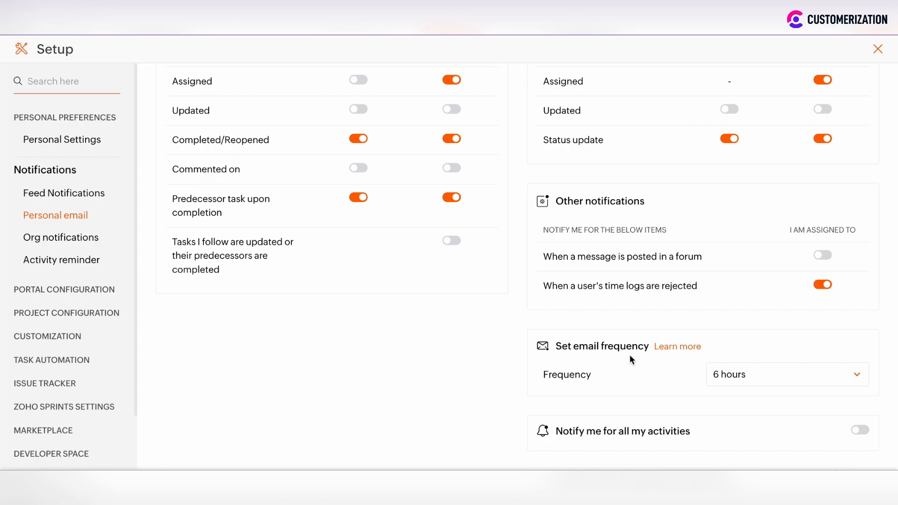
# Change the personal email frequency, trying 12 hours, and leave it at Immediate.
pyautogui.click(787, 374)
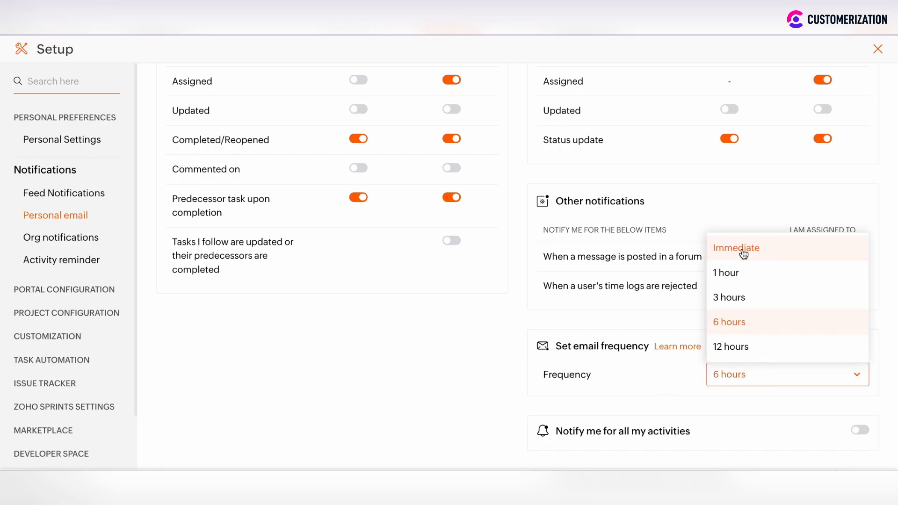
pyautogui.click(737, 248)
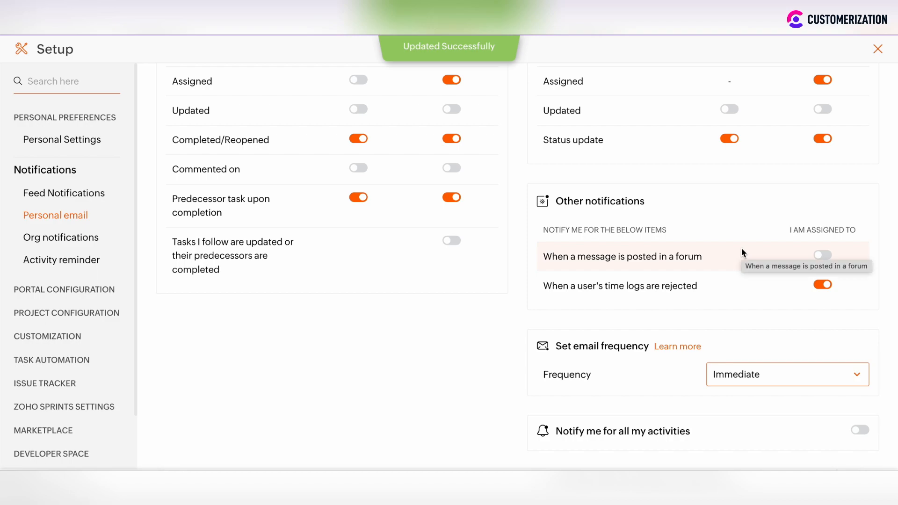
pyautogui.moveTo(500, 280)
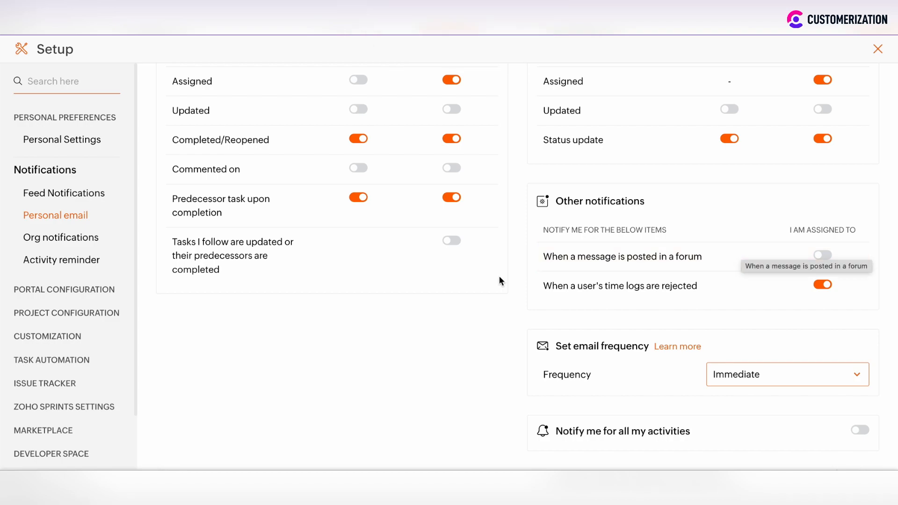
pyautogui.moveTo(589, 350)
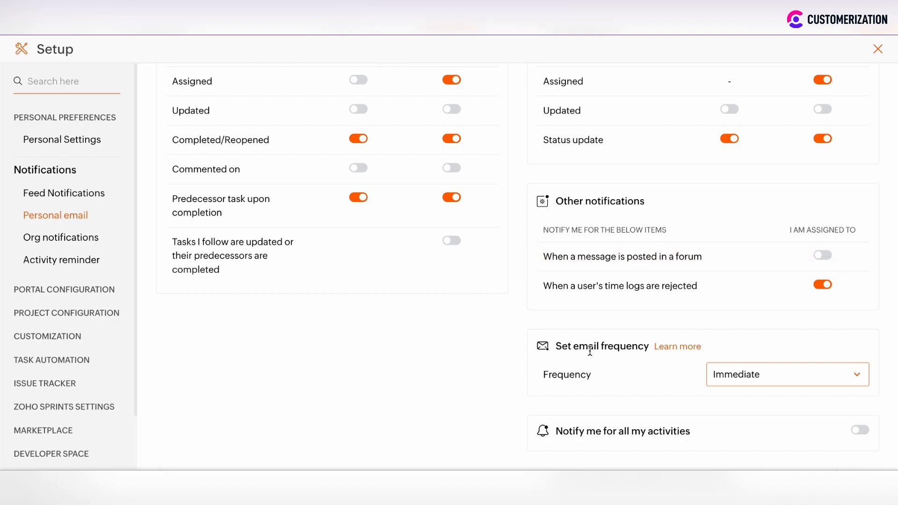
pyautogui.click(787, 374)
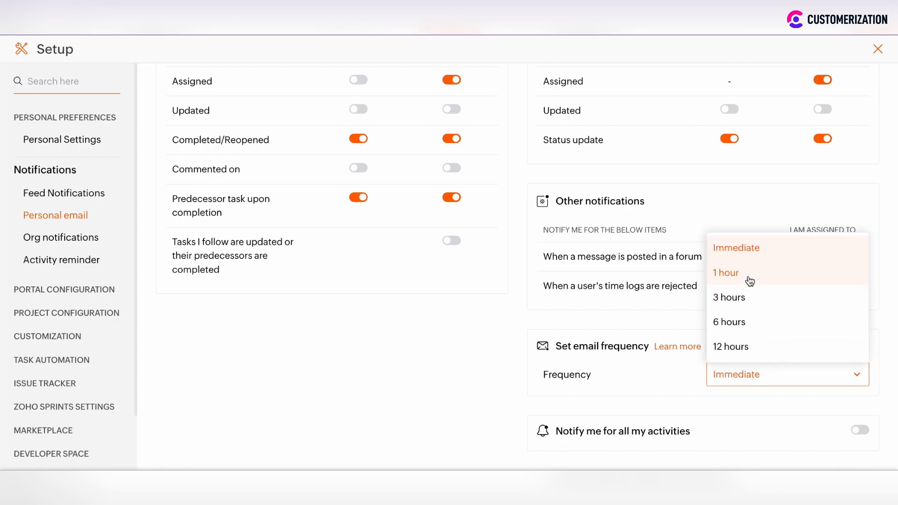
pyautogui.moveTo(732, 347)
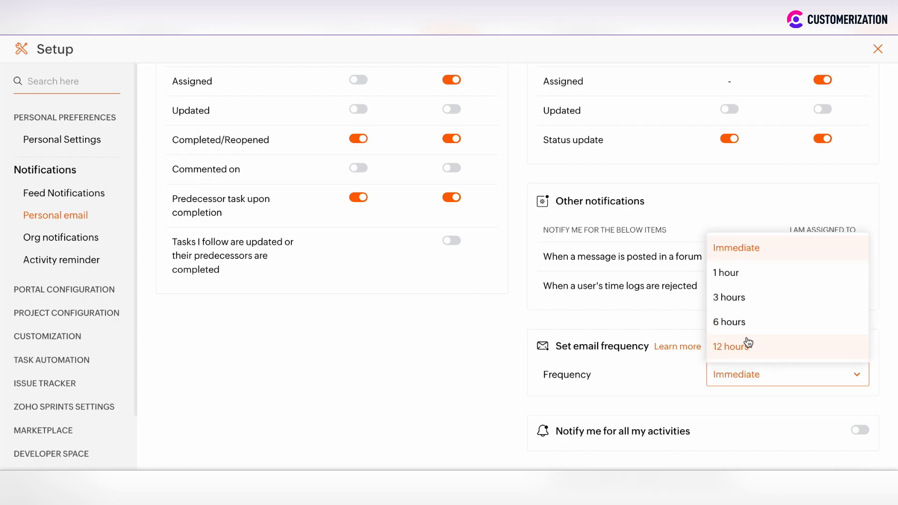
pyautogui.click(731, 347)
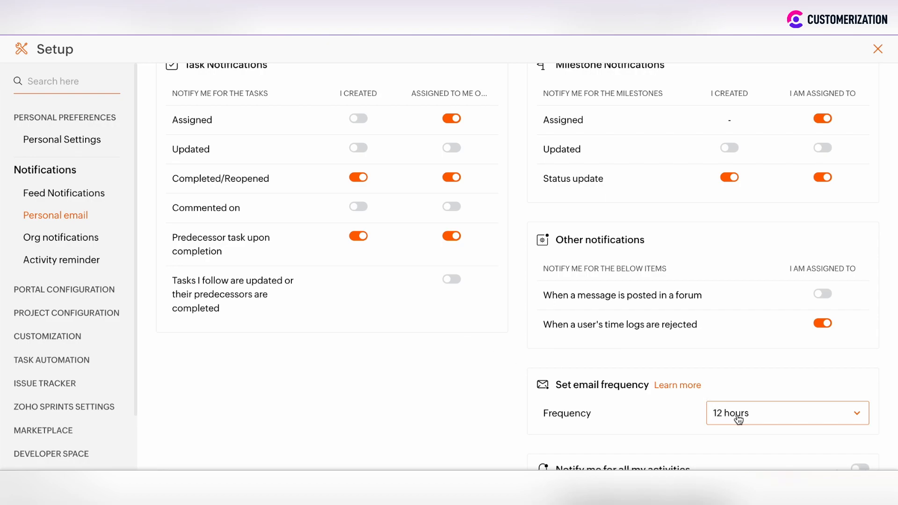
pyautogui.moveTo(148, 248)
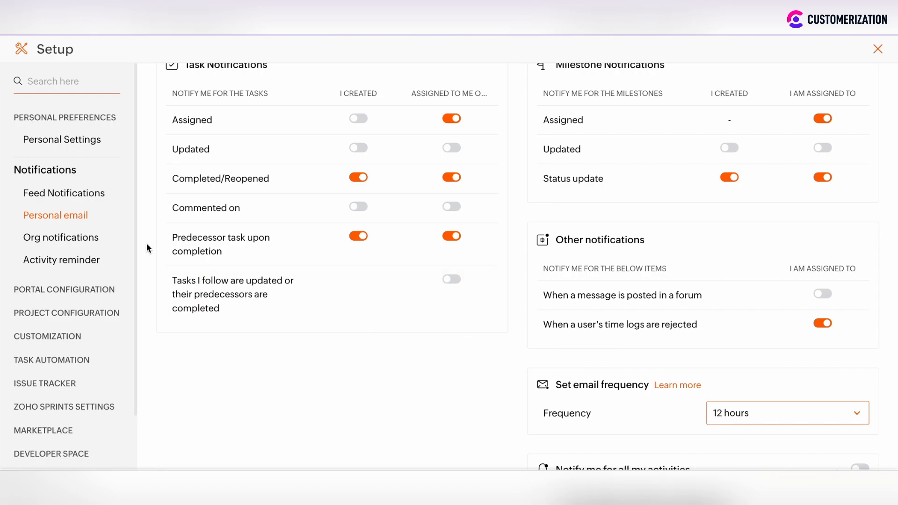
pyautogui.click(787, 413)
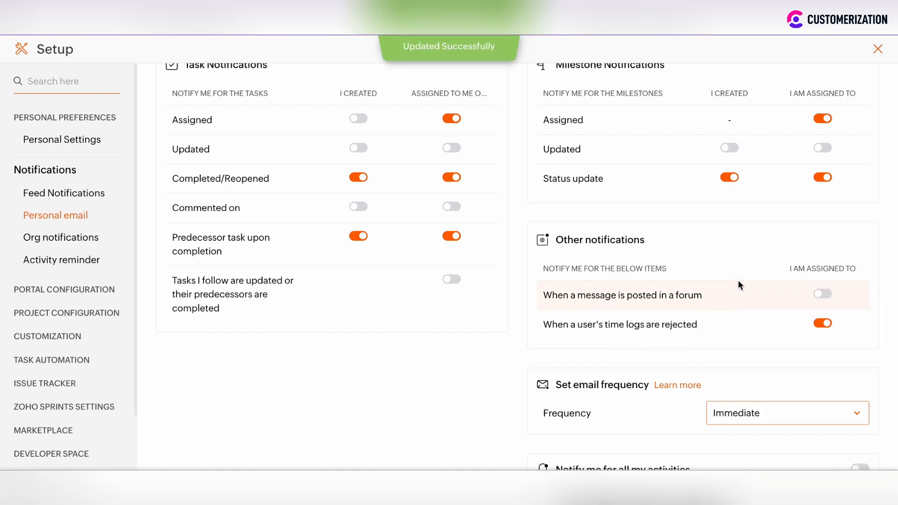
pyautogui.click(61, 237)
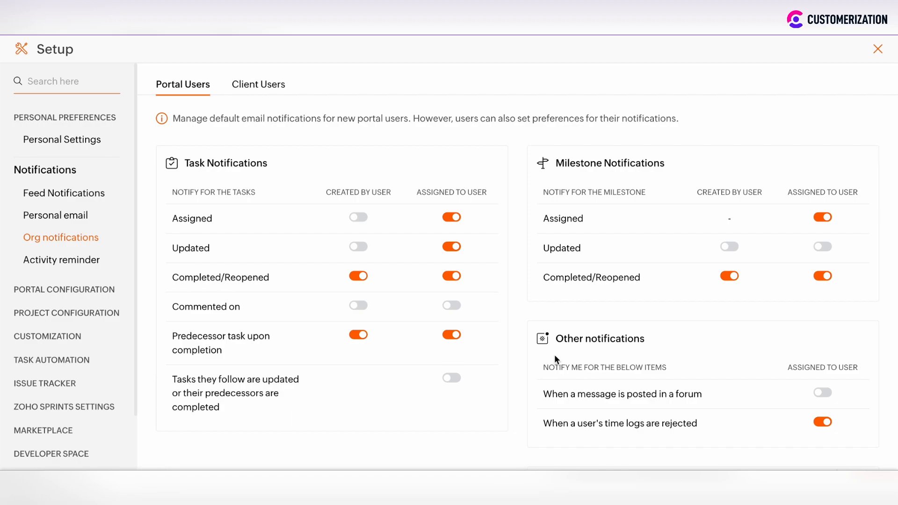
pyautogui.moveTo(56, 215)
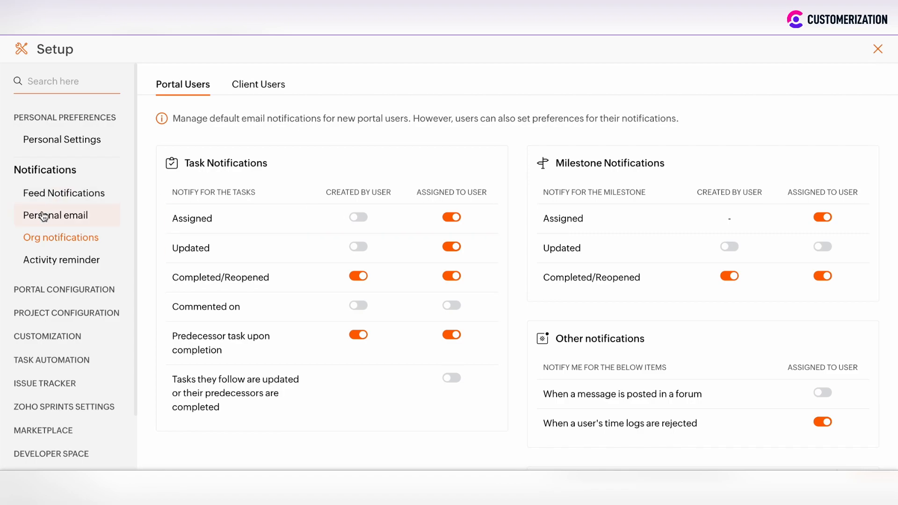
pyautogui.moveTo(68, 222)
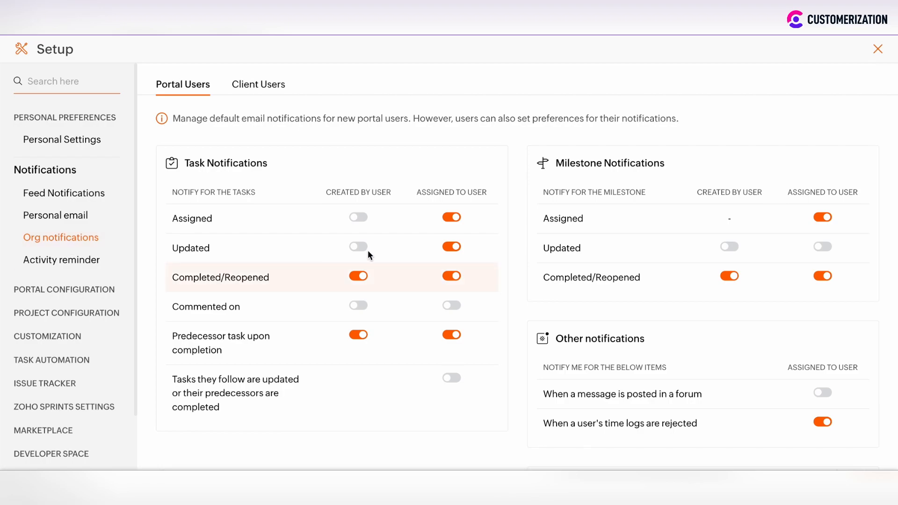
pyautogui.moveTo(618, 235)
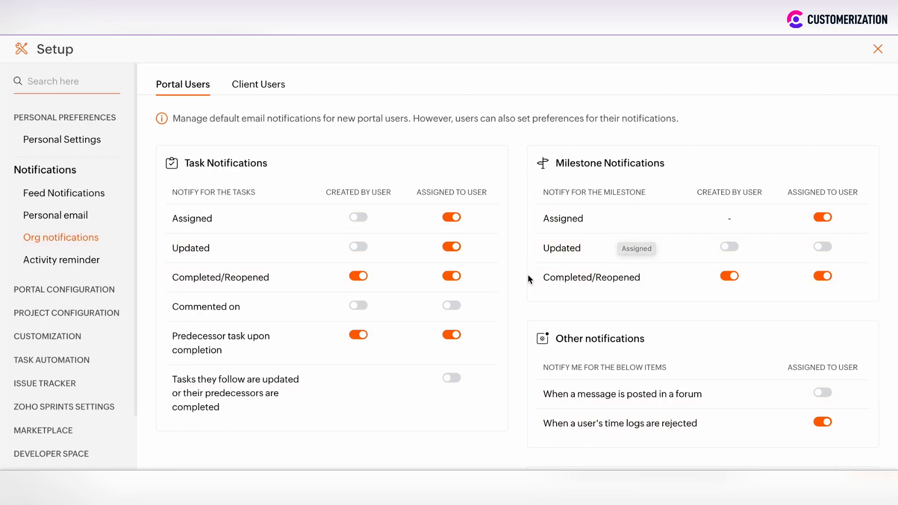
pyautogui.moveTo(55, 215)
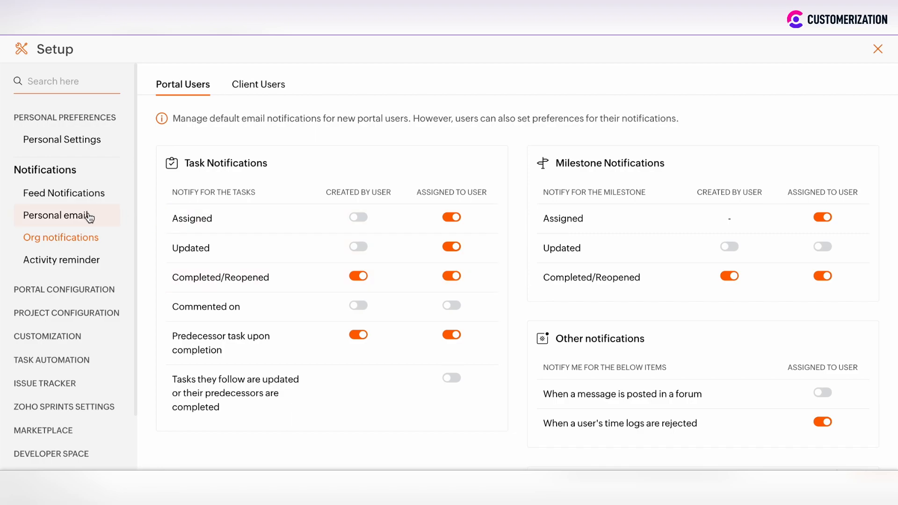
# Scroll the Org notifications for portal users down to the Immediate frequency and all-activities option.
pyautogui.scroll(-3)
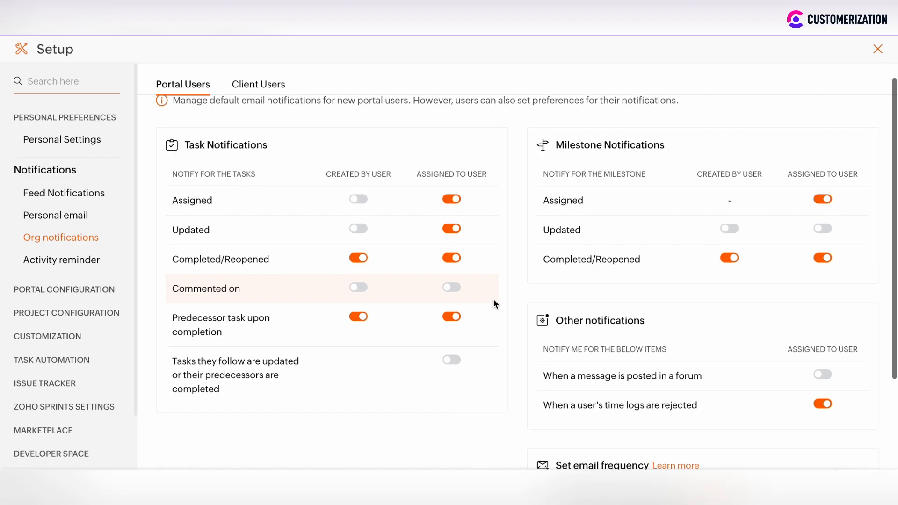
pyautogui.scroll(-3)
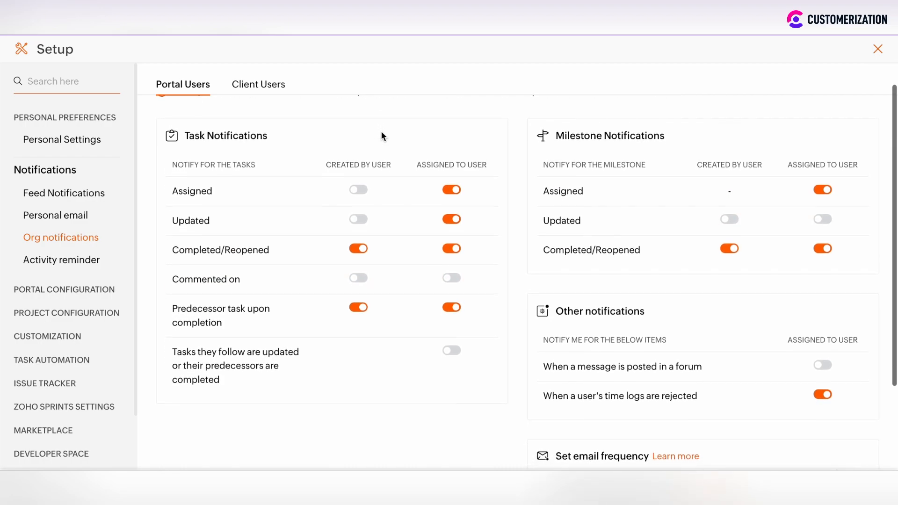
pyautogui.scroll(-3)
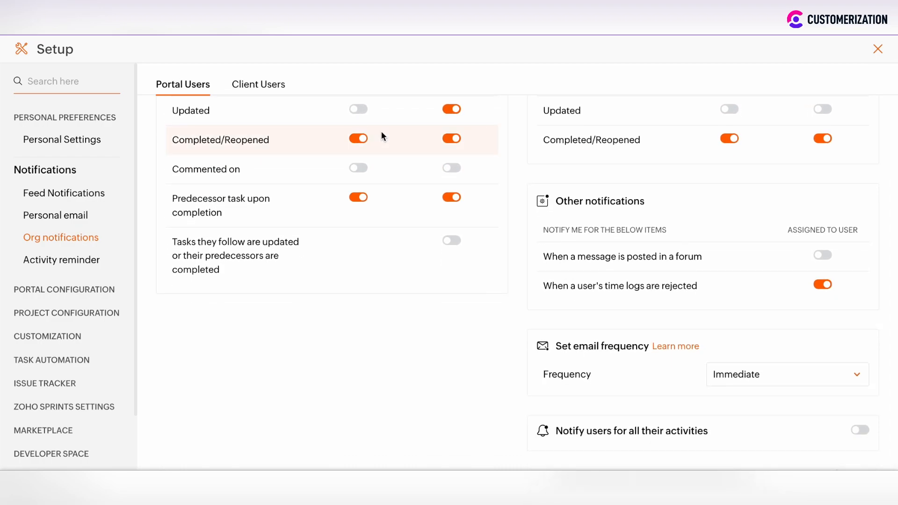
# In Activity reminder, schedule the Daily Digest weekly on Thursday.
pyautogui.click(61, 259)
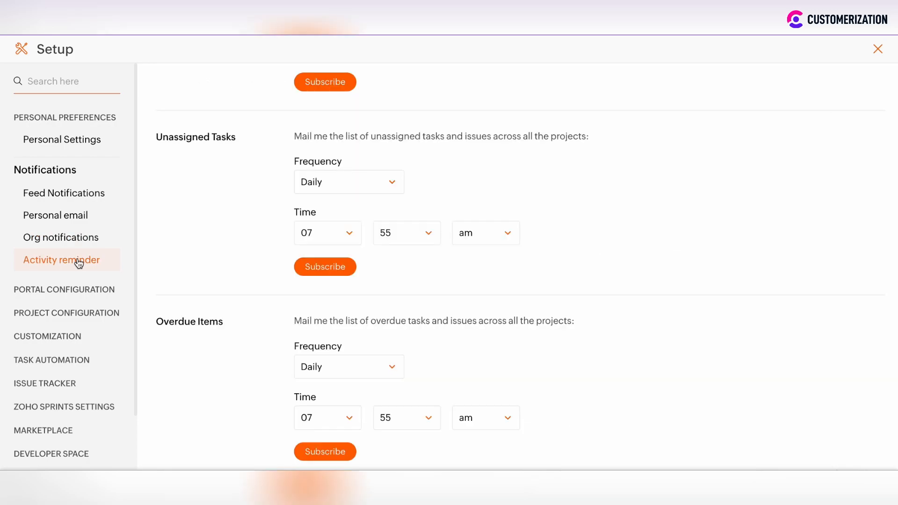
pyautogui.scroll(3)
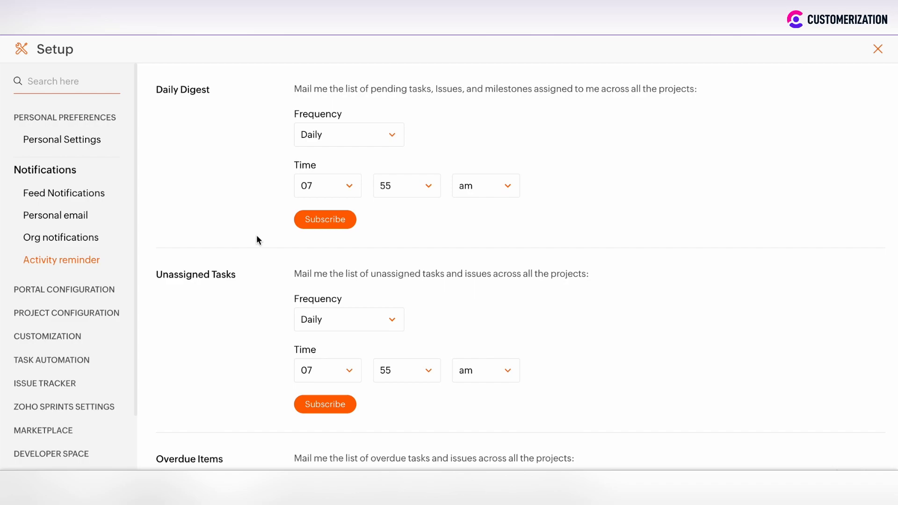
pyautogui.moveTo(176, 91)
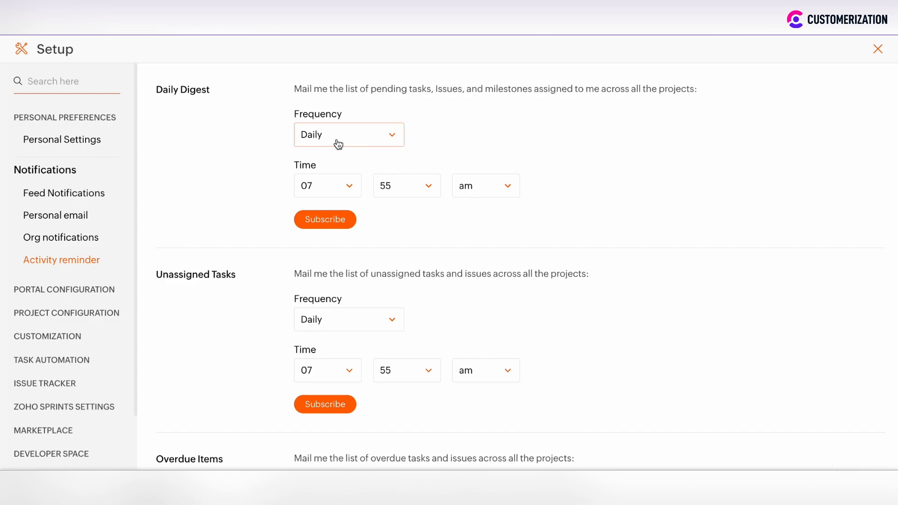
pyautogui.click(348, 135)
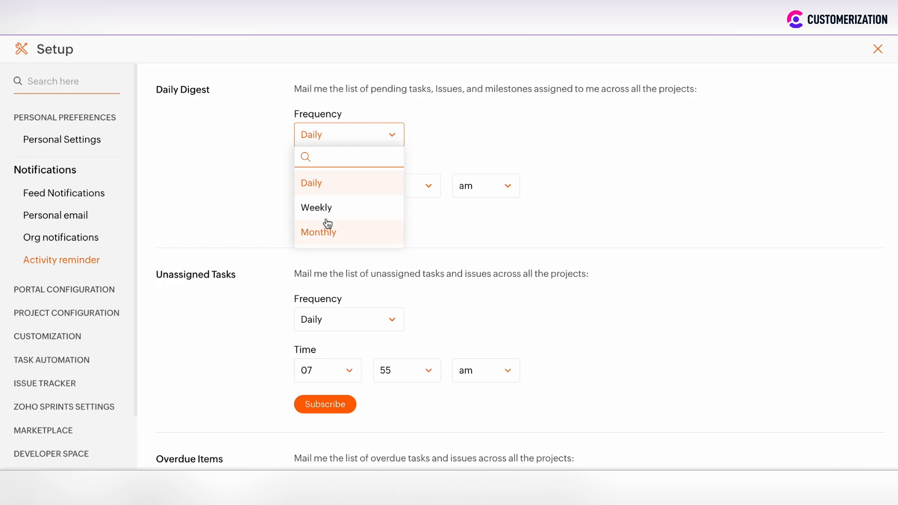
pyautogui.click(316, 207)
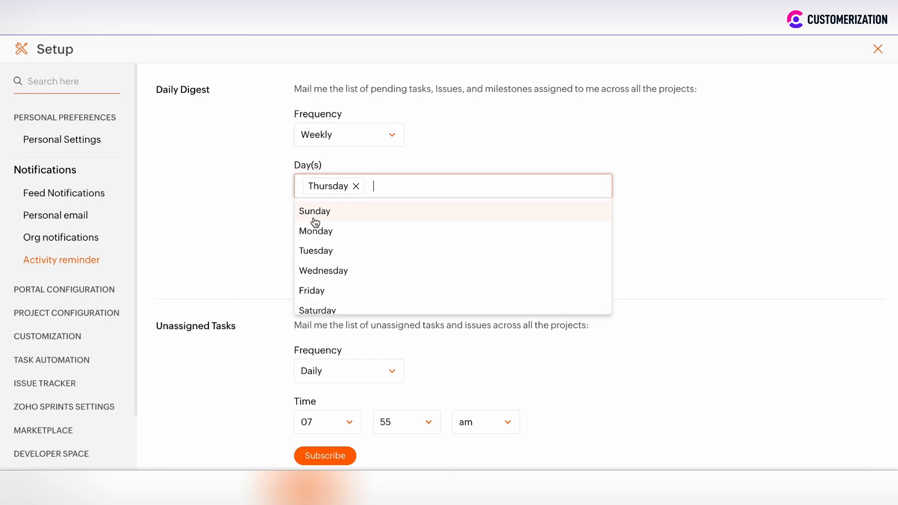
pyautogui.moveTo(319, 282)
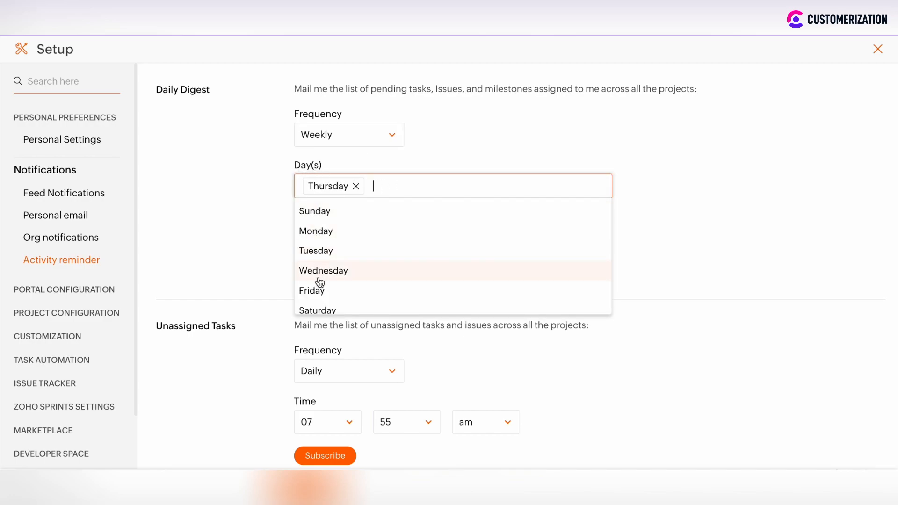
pyautogui.click(263, 248)
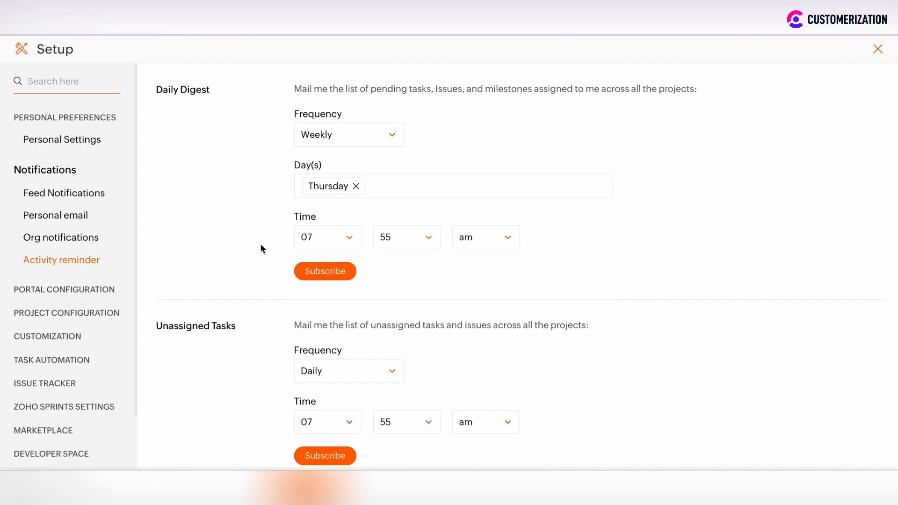
pyautogui.moveTo(440, 202)
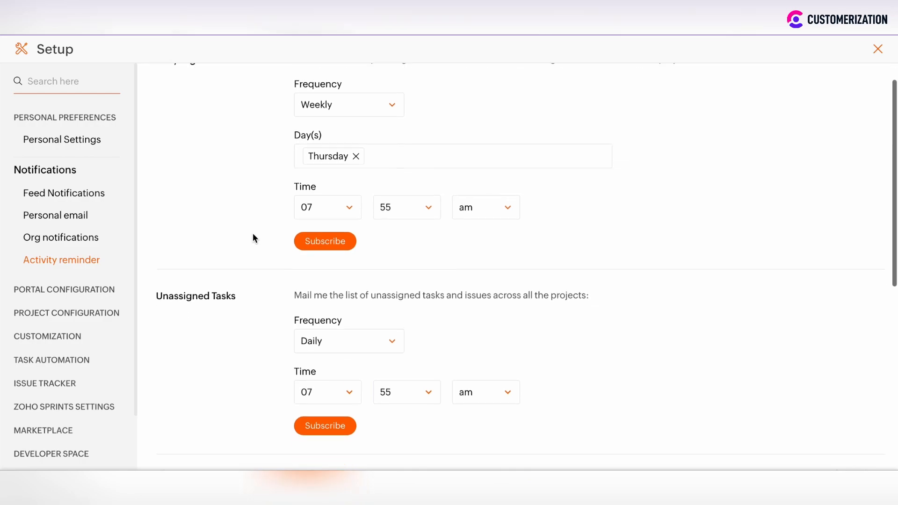
pyautogui.scroll(-3)
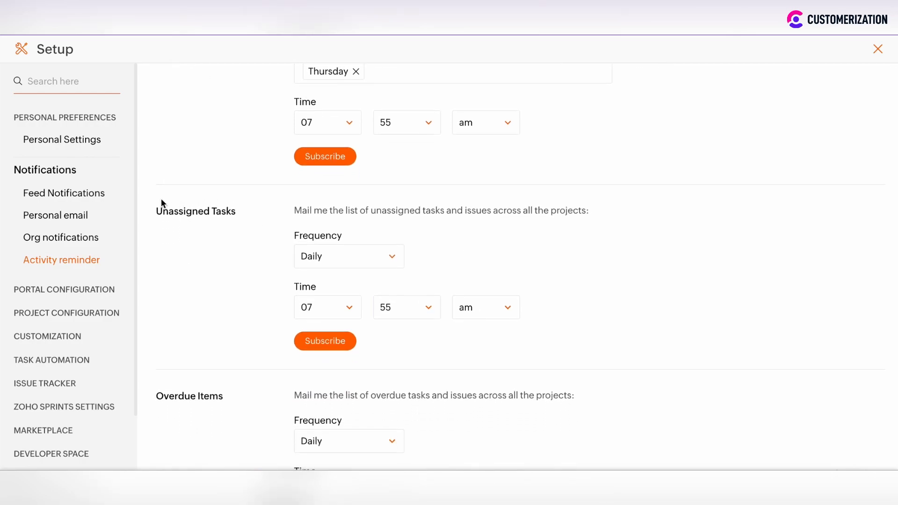
pyautogui.moveTo(263, 327)
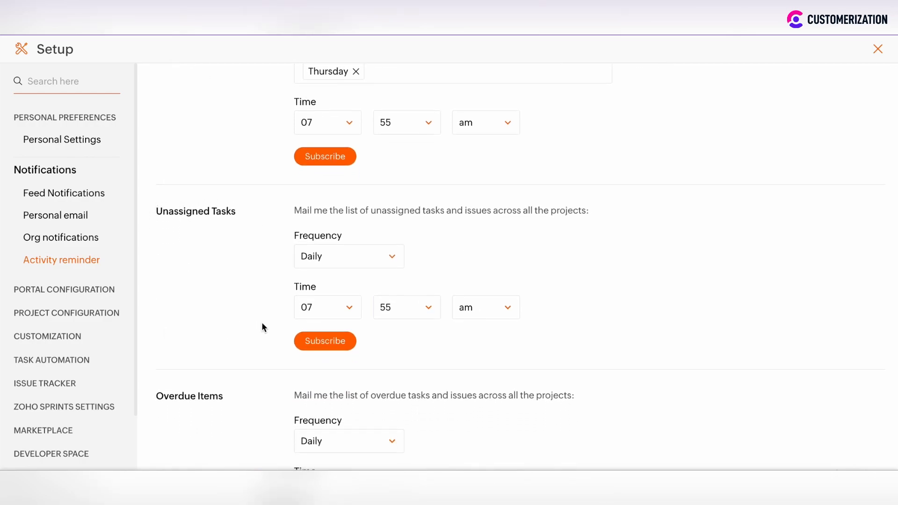
pyautogui.scroll(-3)
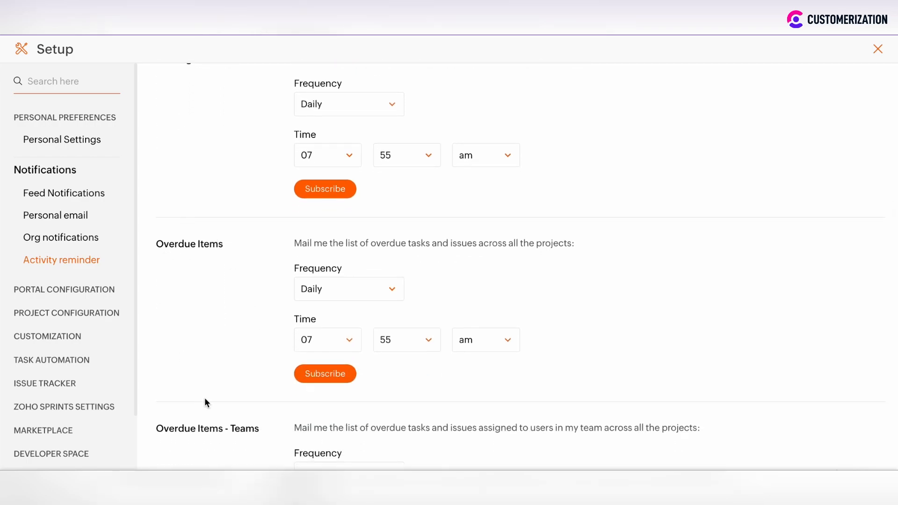
pyautogui.scroll(-3)
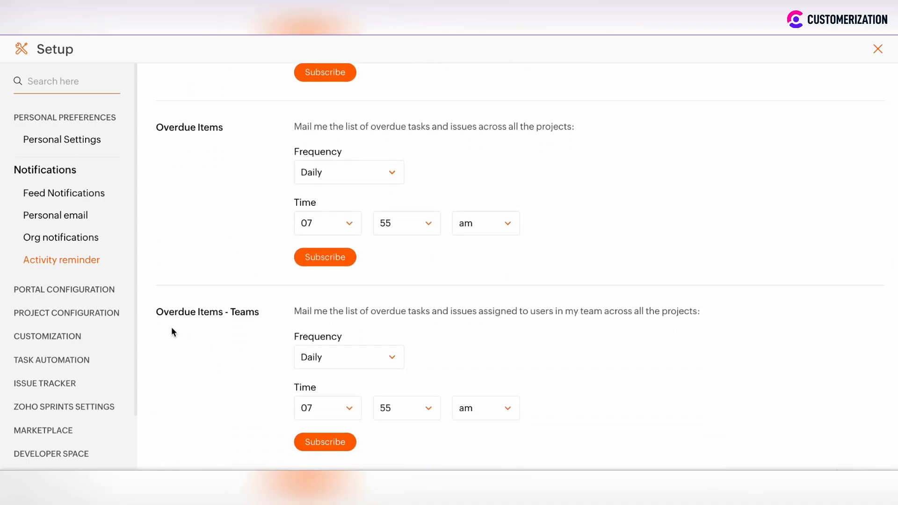
pyautogui.moveTo(257, 323)
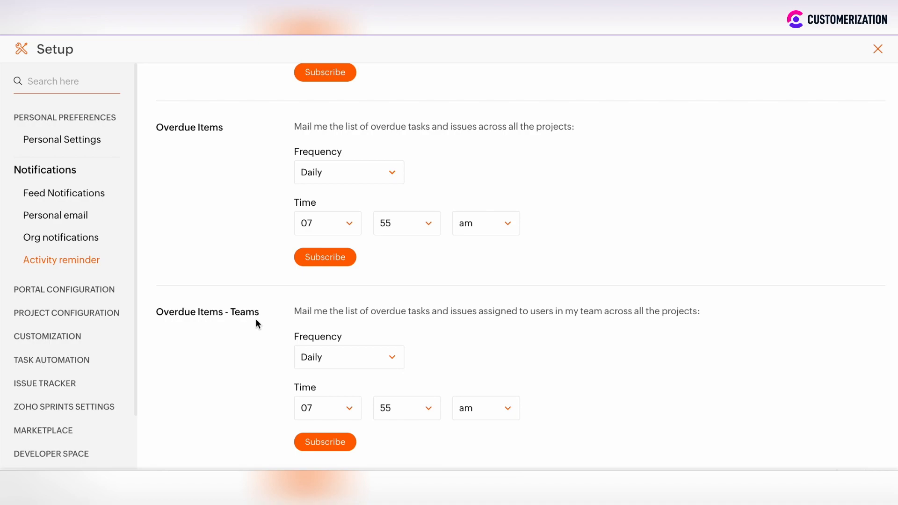